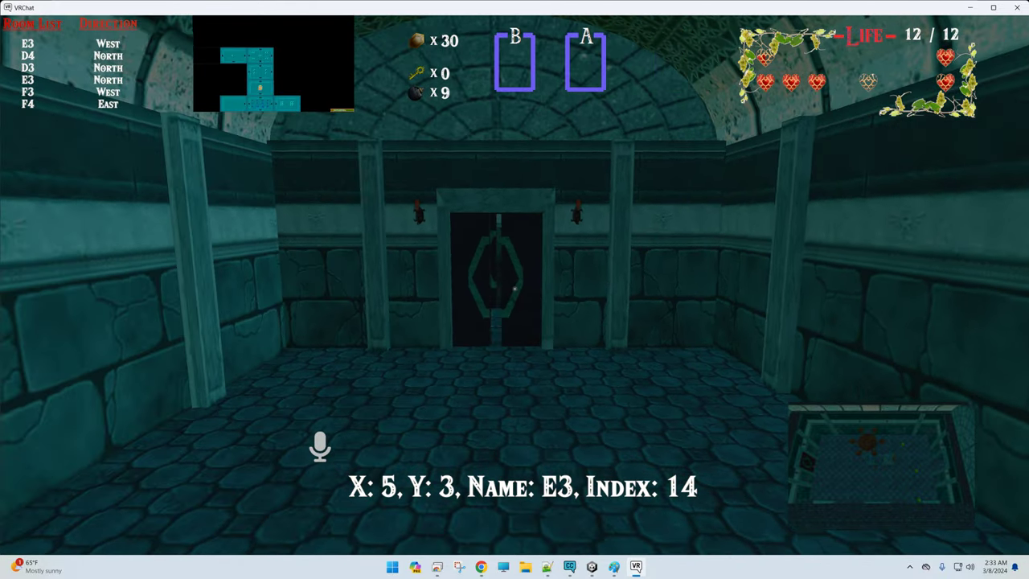
Step: Walk forward through E3's north door and continue across room D3
key("w")
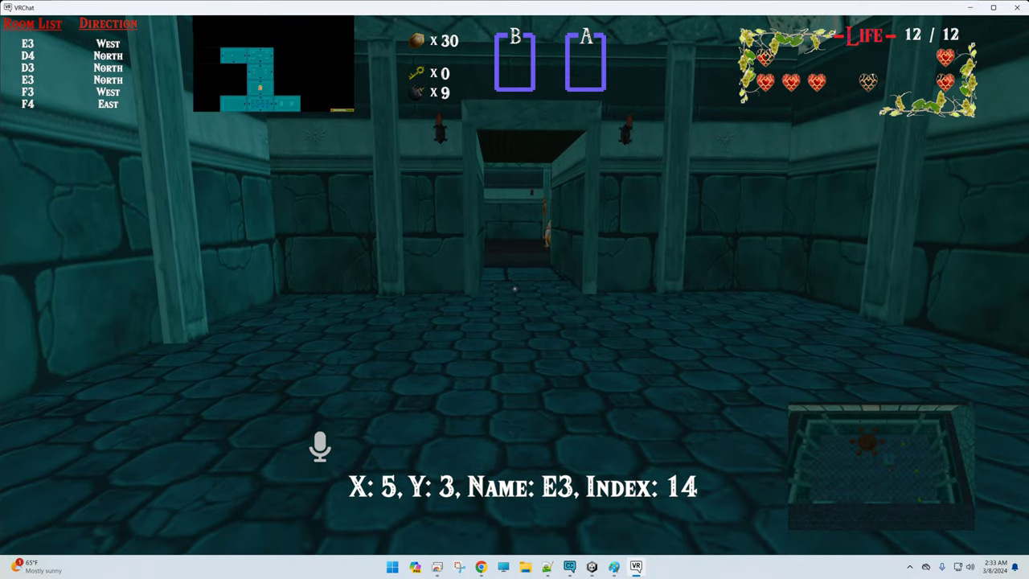
key("w")
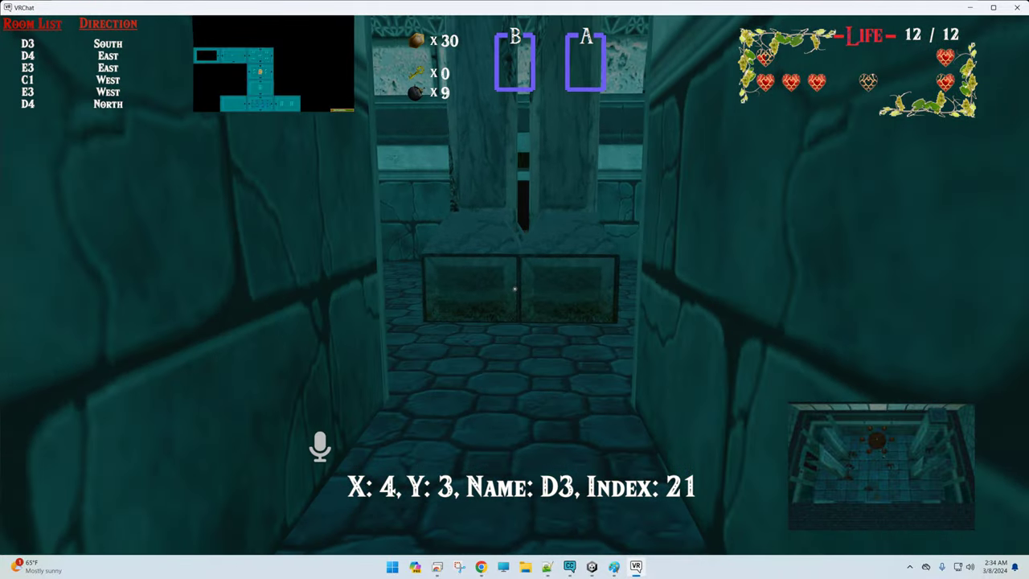
key("w")
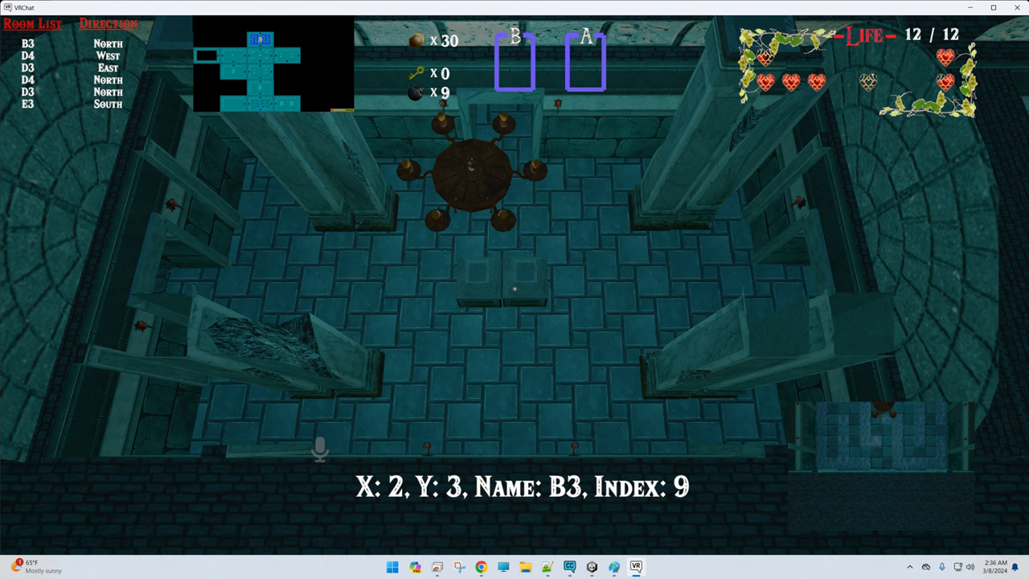
Step: Bring up the VRChat Launch Pad menu while standing in room B3
key("escape")
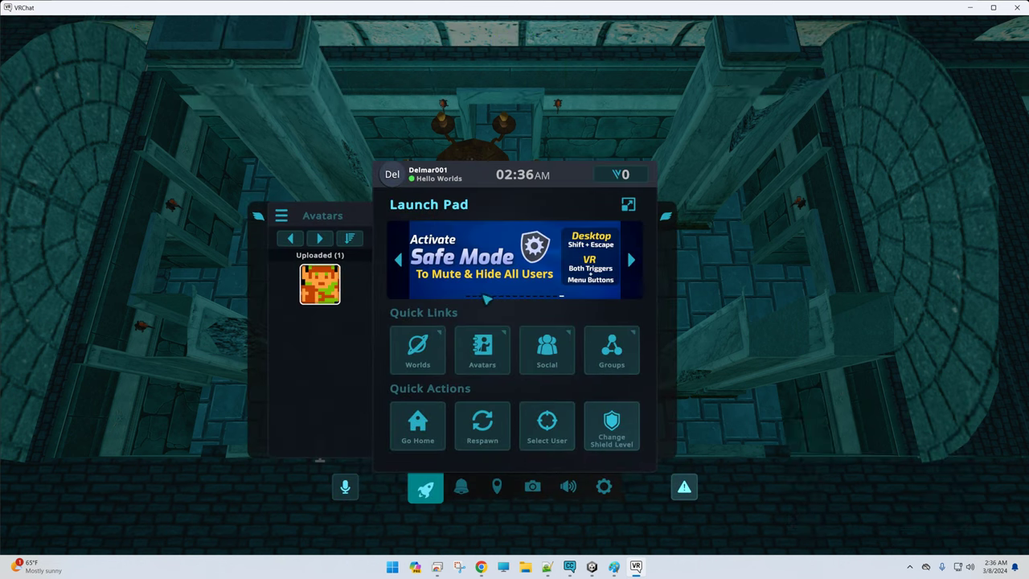
Step: Go Home, confirm, rejoin the dungeon at room F4, then switch to the Unity editor
left_click(418, 426)
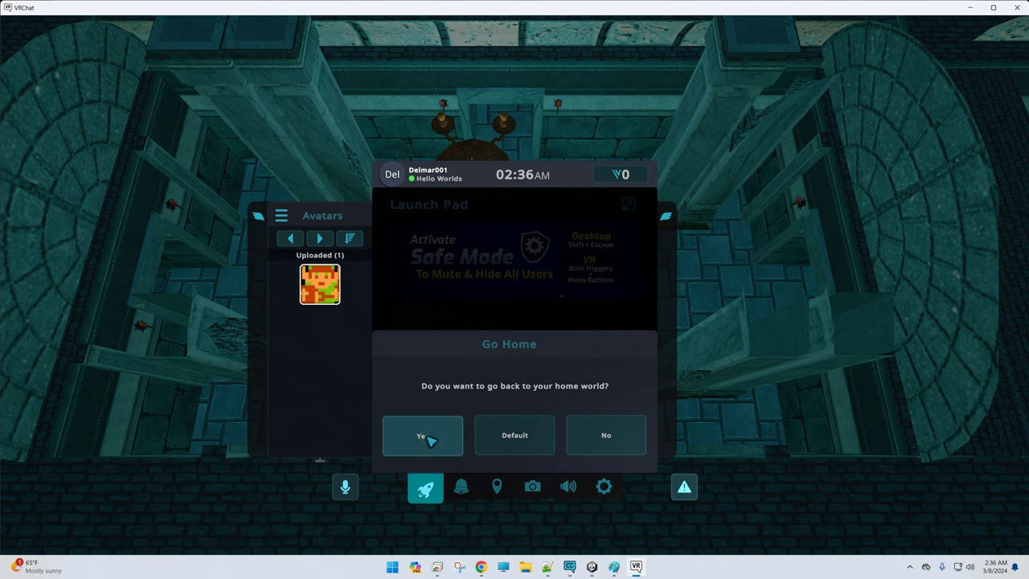
left_click(421, 434)
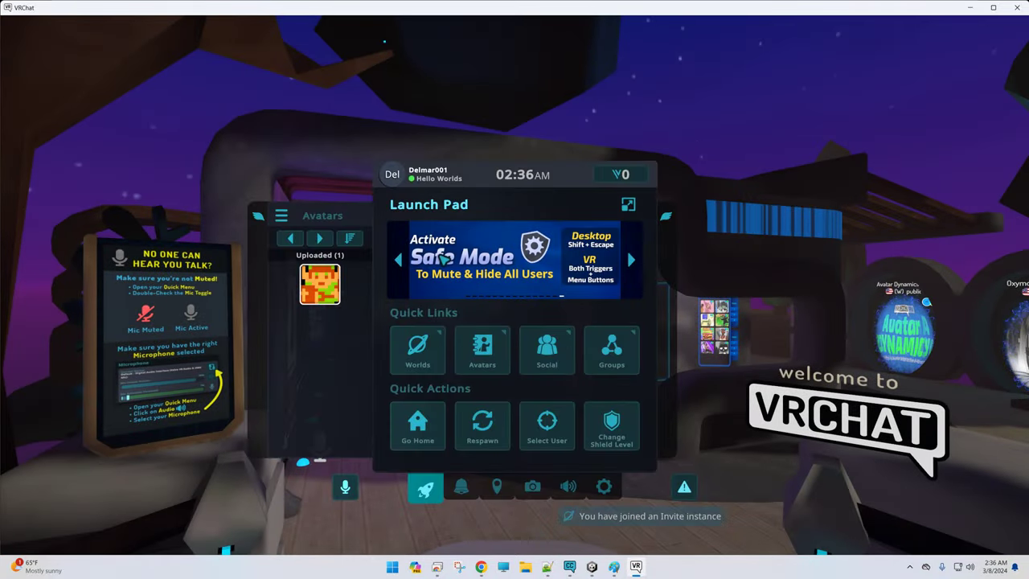
left_click(418, 351)
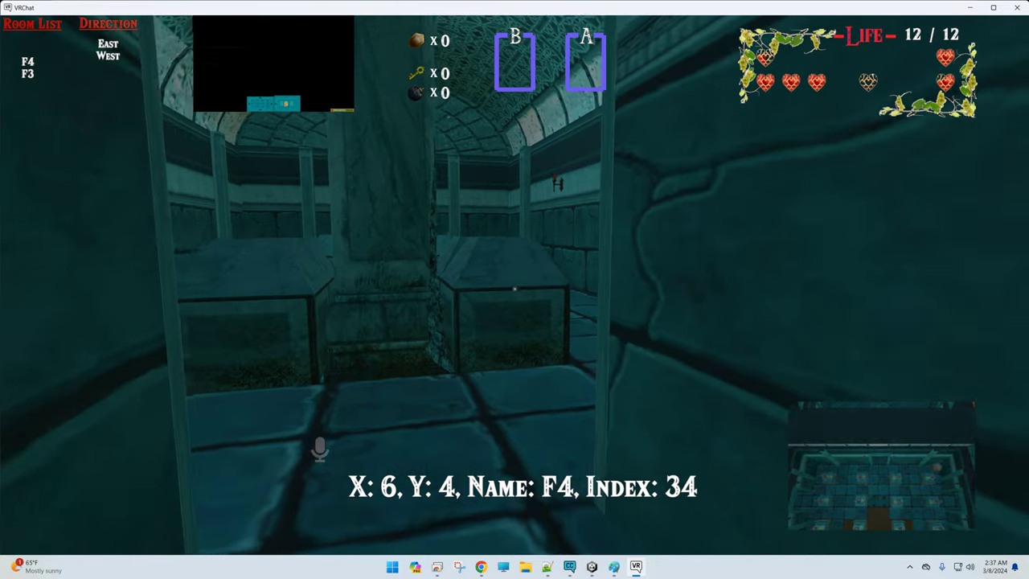
key("escape")
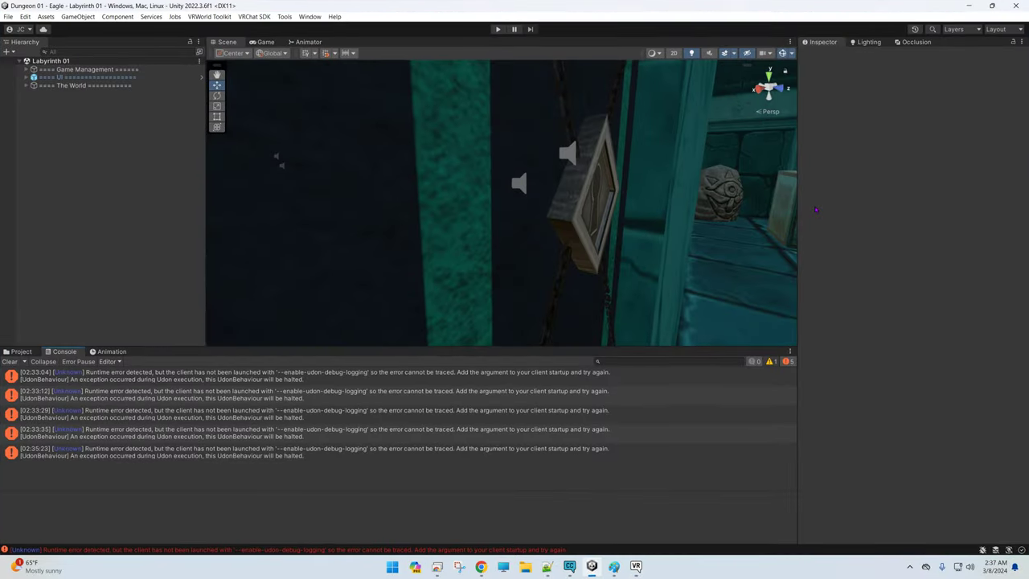
Step: Start Unity play mode for the dungeon scene in the client simulator
left_click(498, 29)
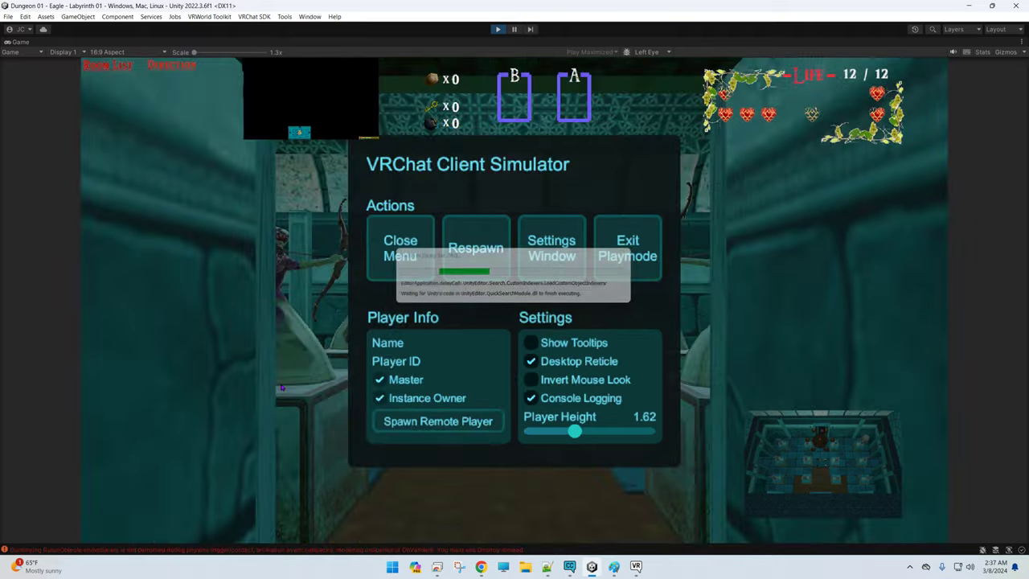
Step: Focus the Game view while the client simulator loads and spawns Link in F3
left_click(399, 248)
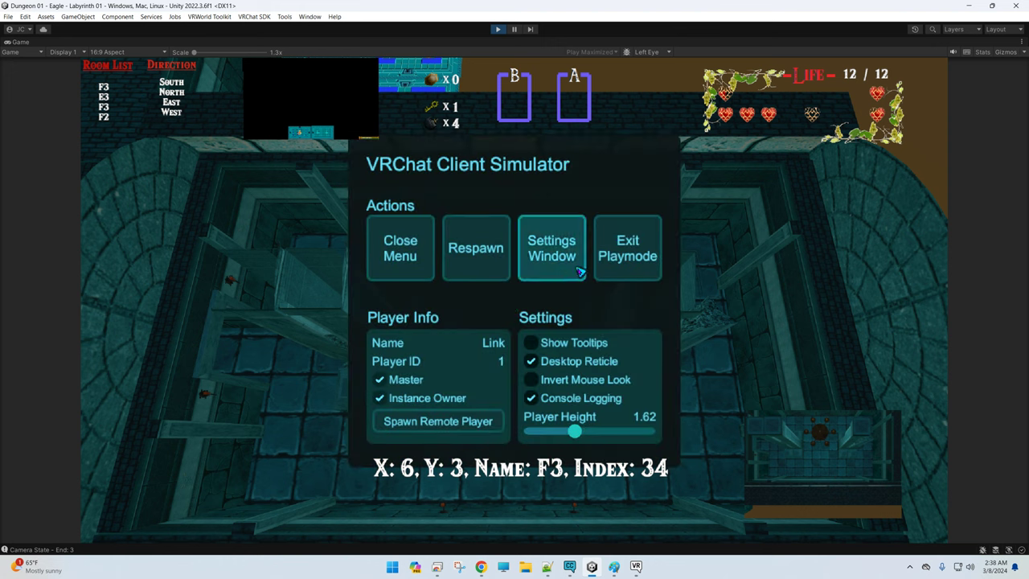
mouse_move(457, 193)
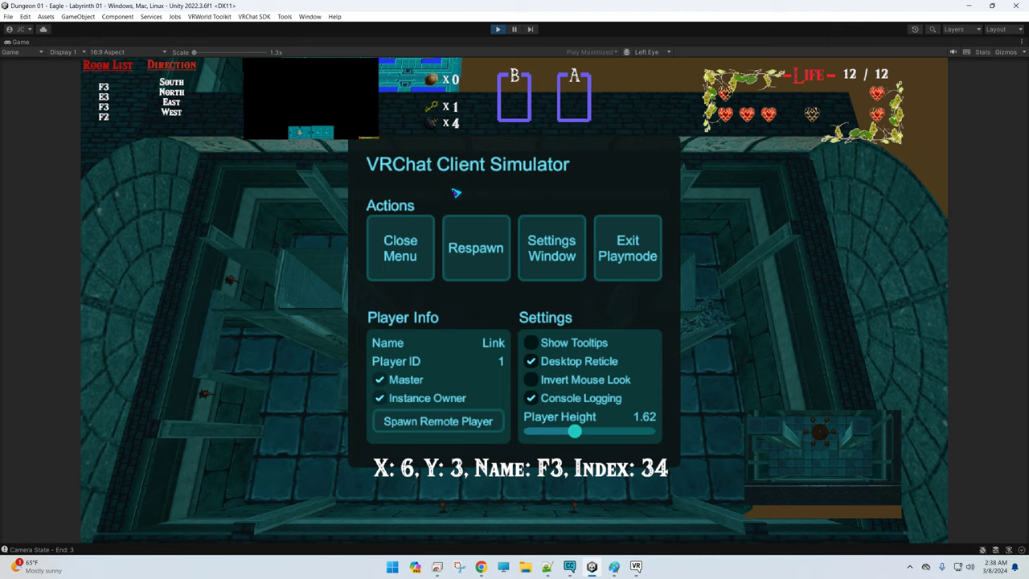